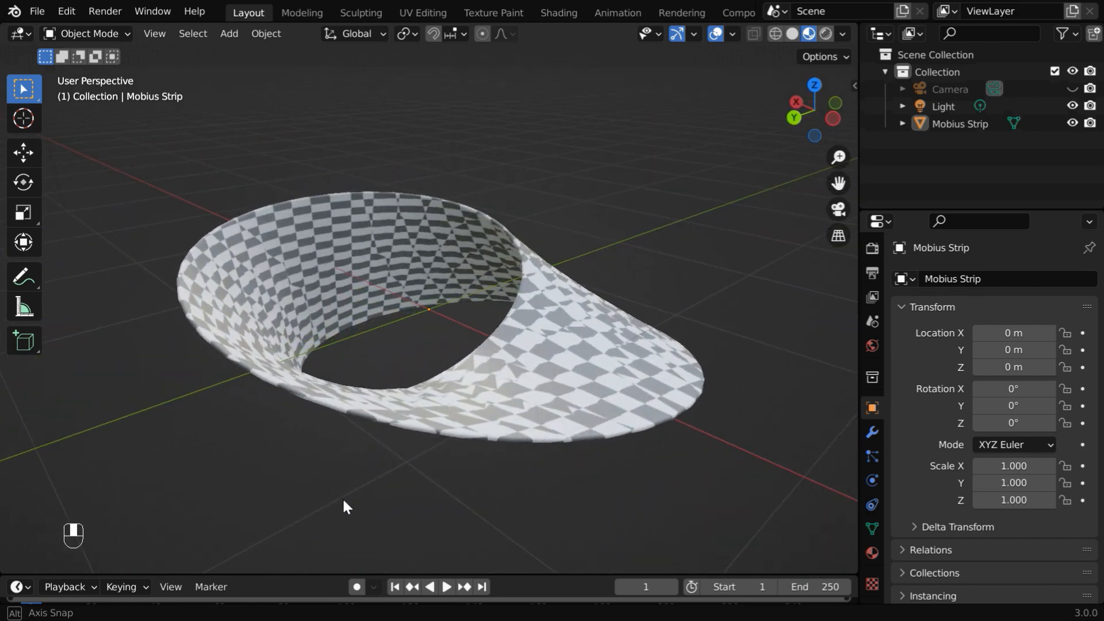
Start a new blank General file from the File menu
left_click(36, 12)
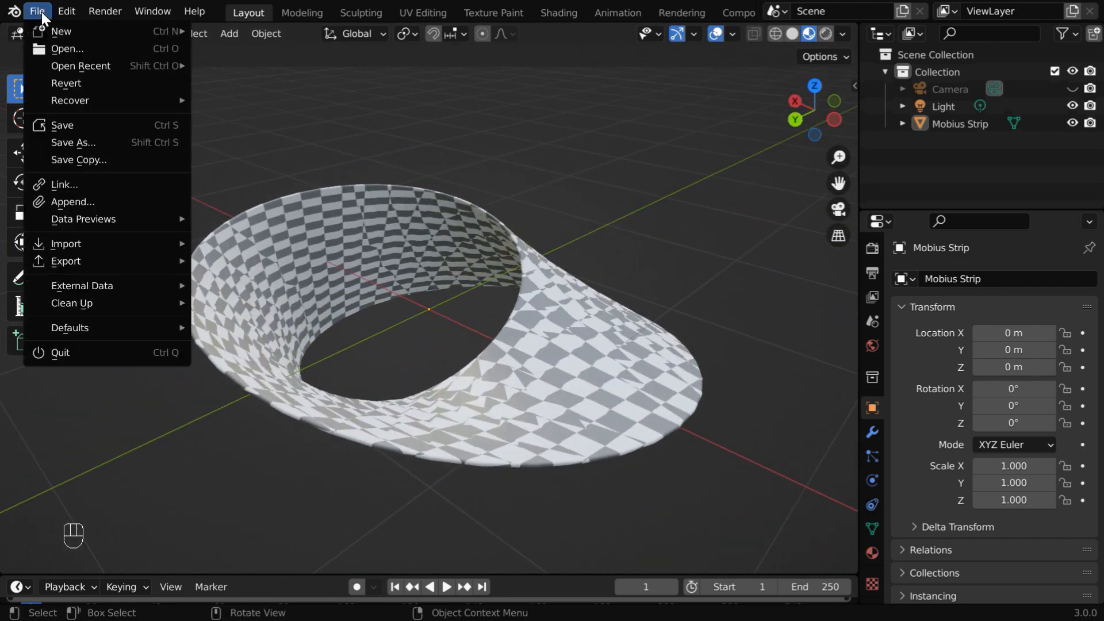
left_click(60, 31)
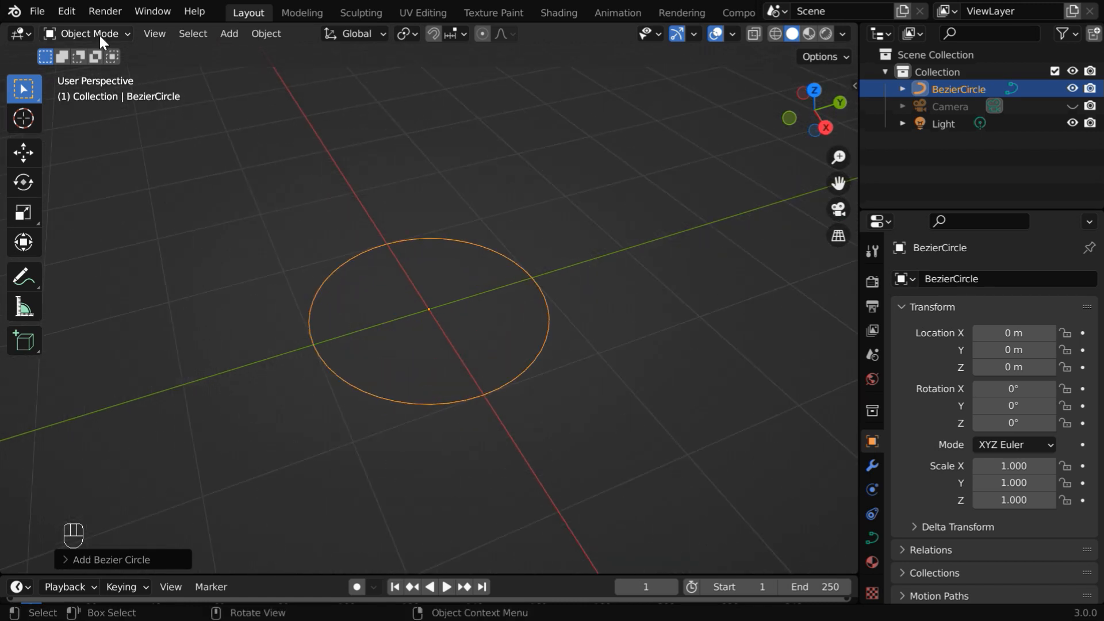
Enter Edit Mode on the Bezier circle and set its control point handles to Free
key("Tab")
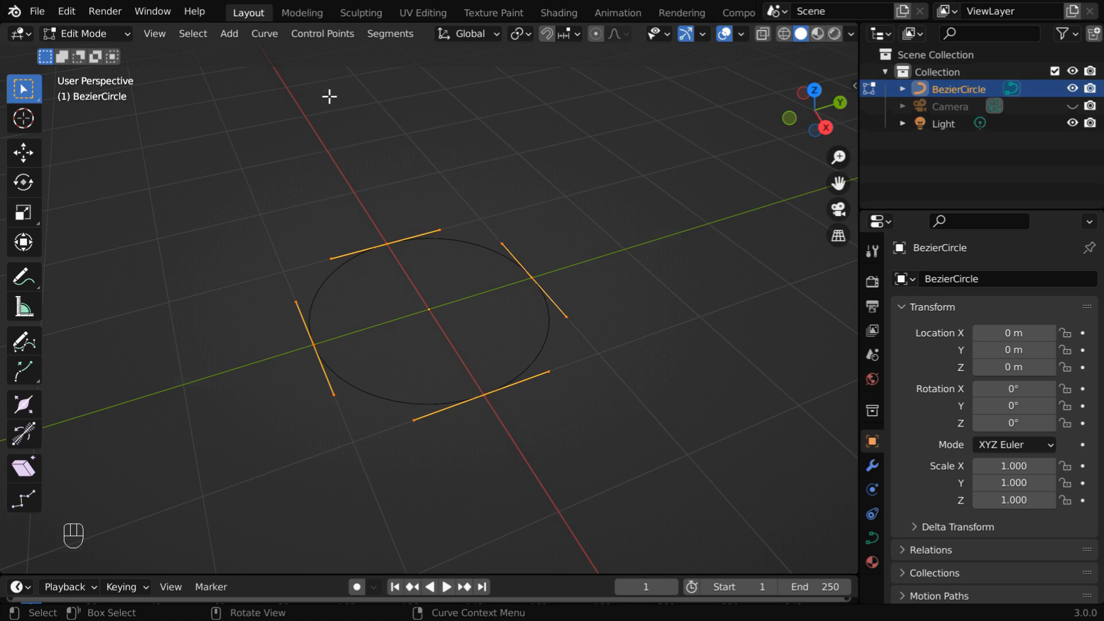
left_click(323, 33)
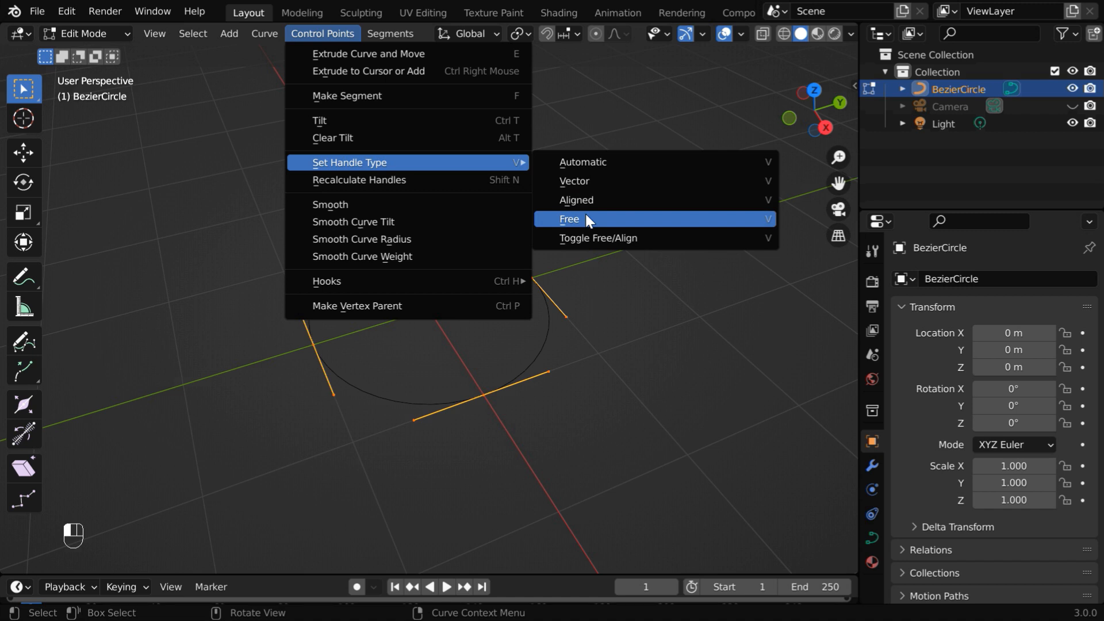
left_click(568, 219)
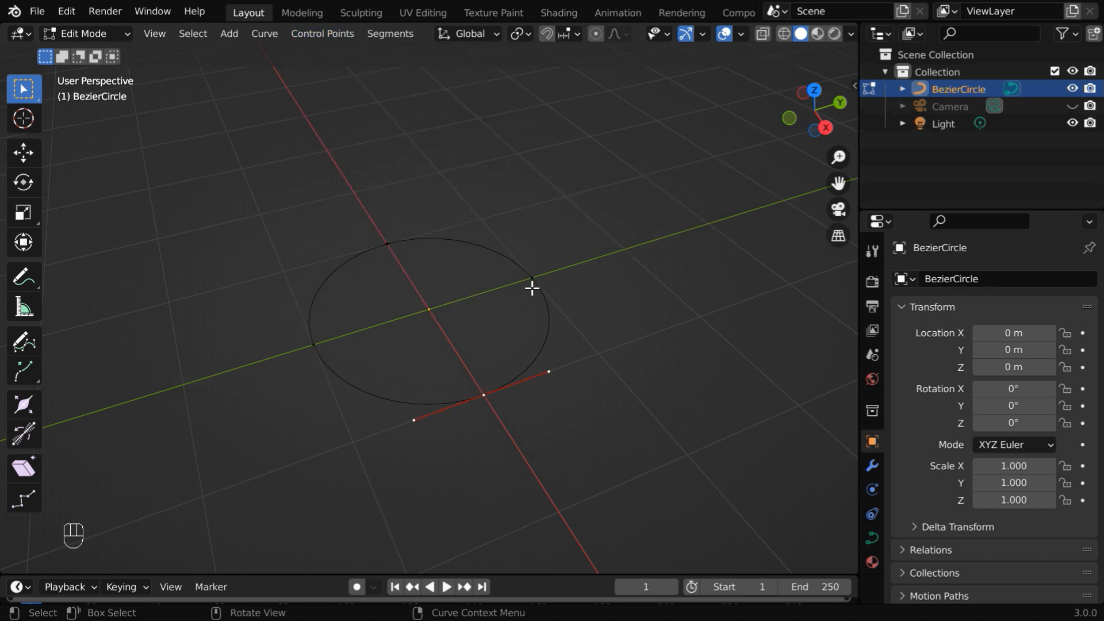
Select the Y-axis control point and turn its handle 90° to align with X
left_click(531, 280)
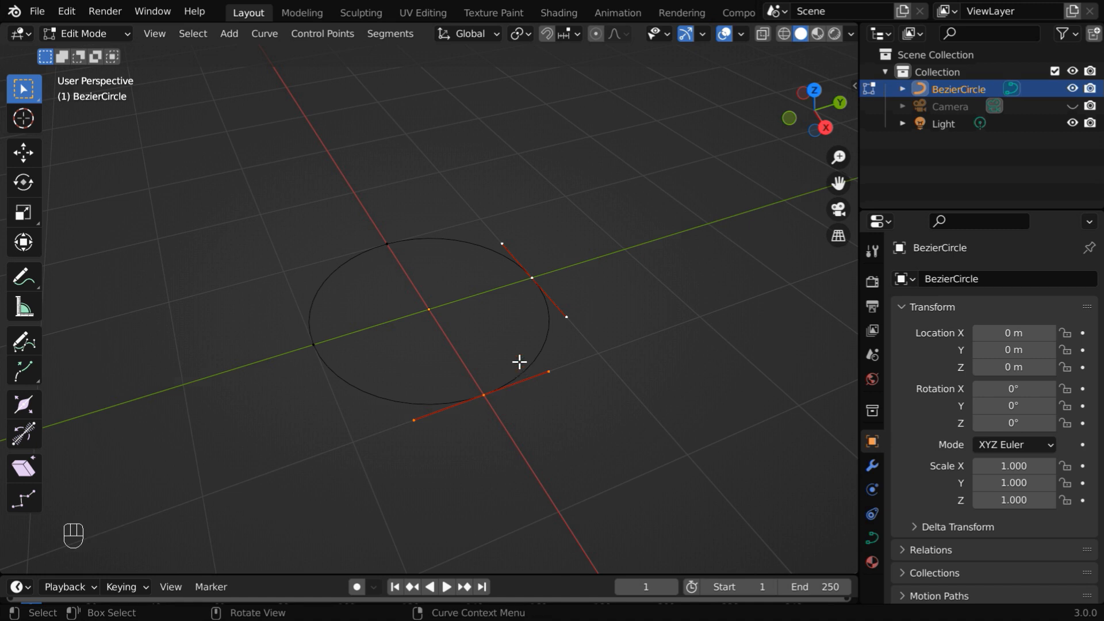
key("x")
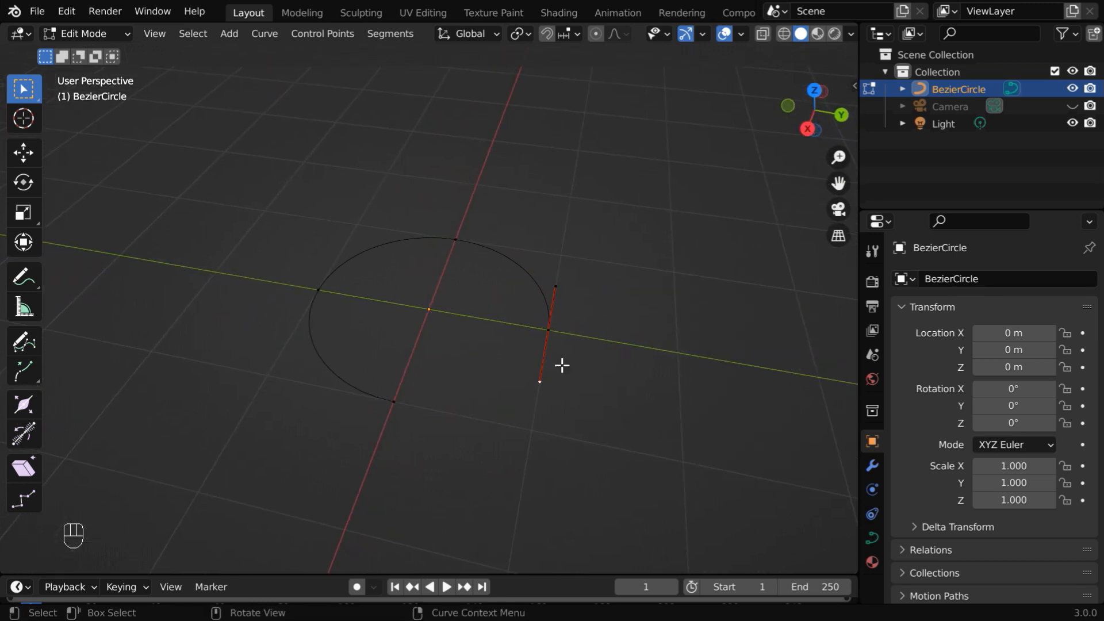
mouse_move(555, 329)
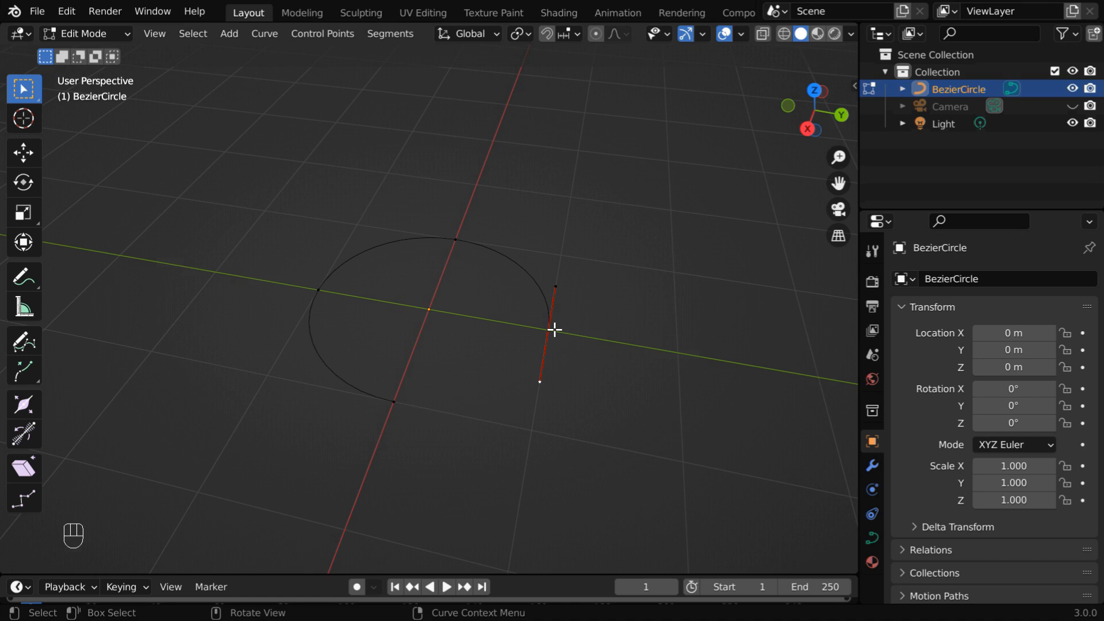
mouse_move(529, 345)
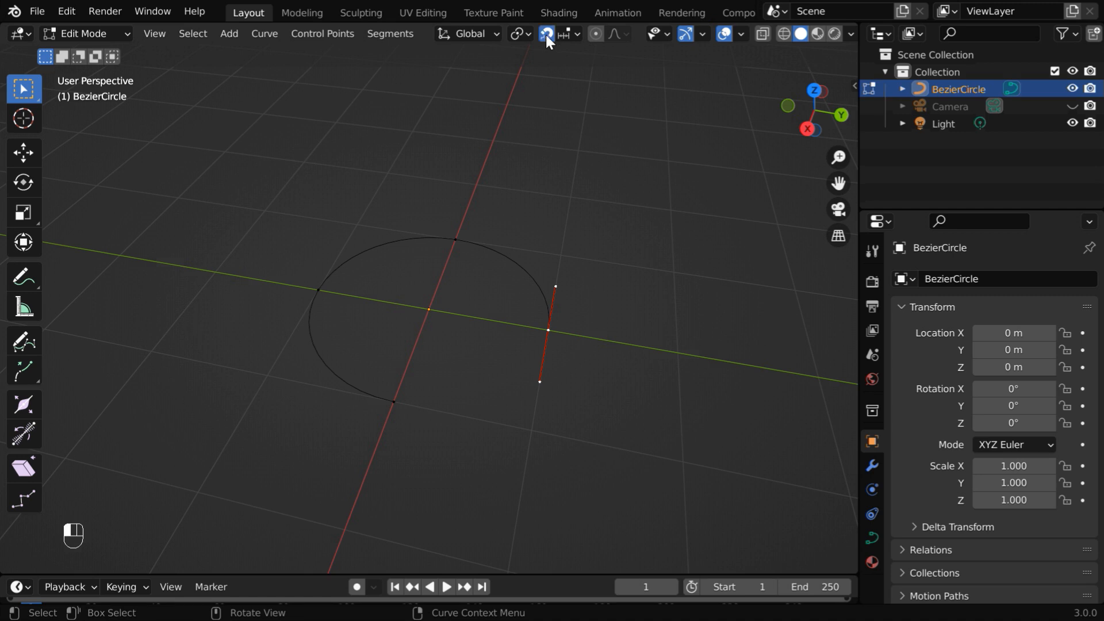
Enable increment snapping and undo the accidental extrusion
left_click(568, 34)
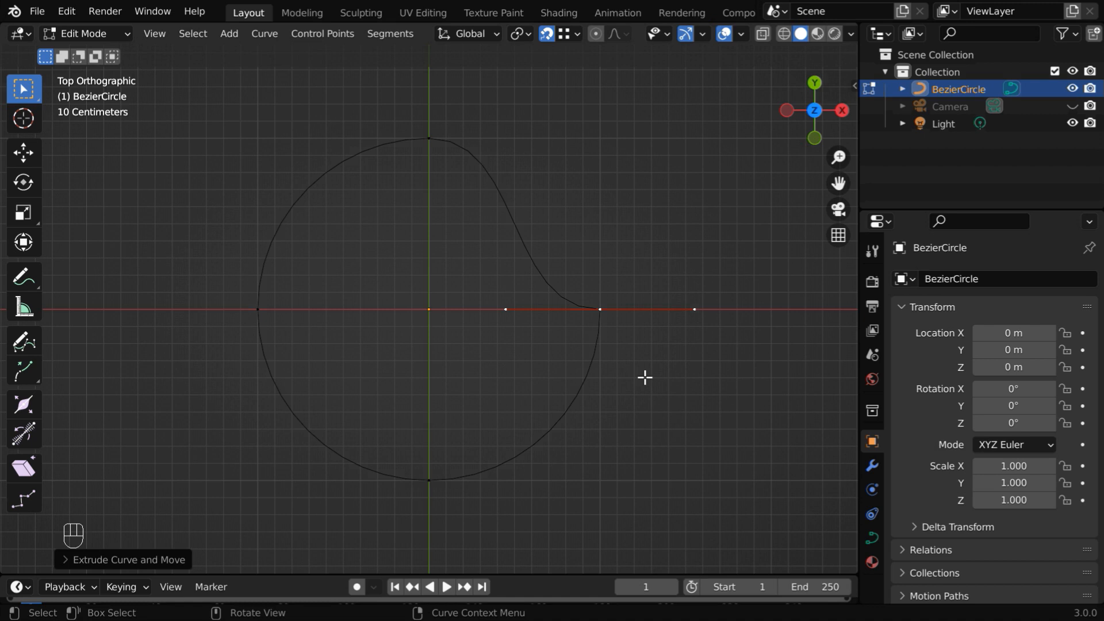
key("r")
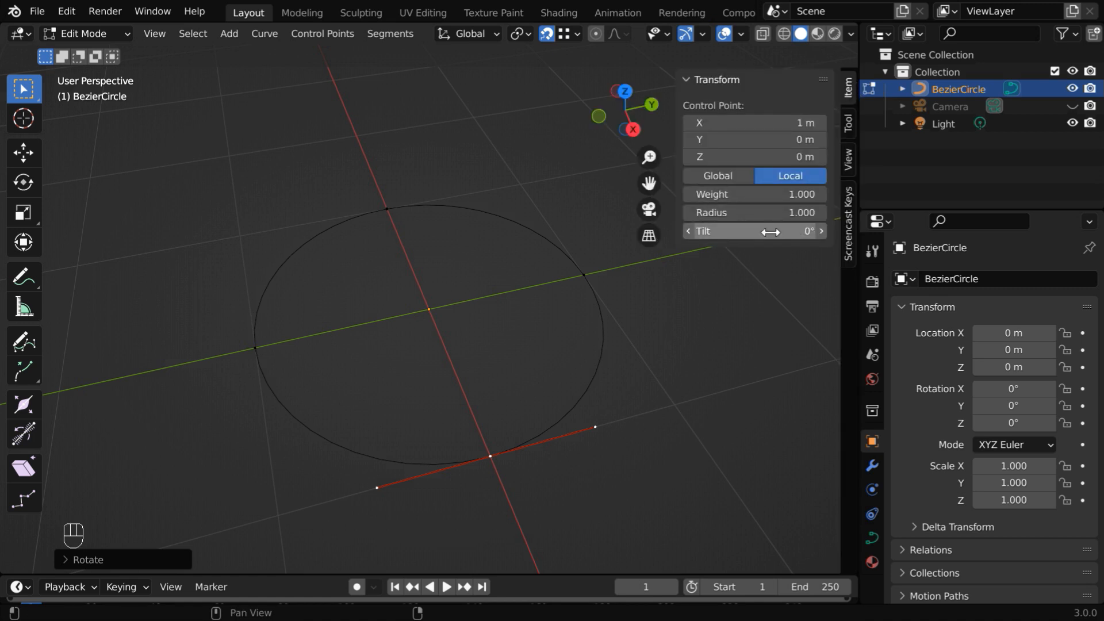
Enter control point tilts of 0°, 135°, 90° and 45° in the sidebar, then hide it
double_click(753, 231)
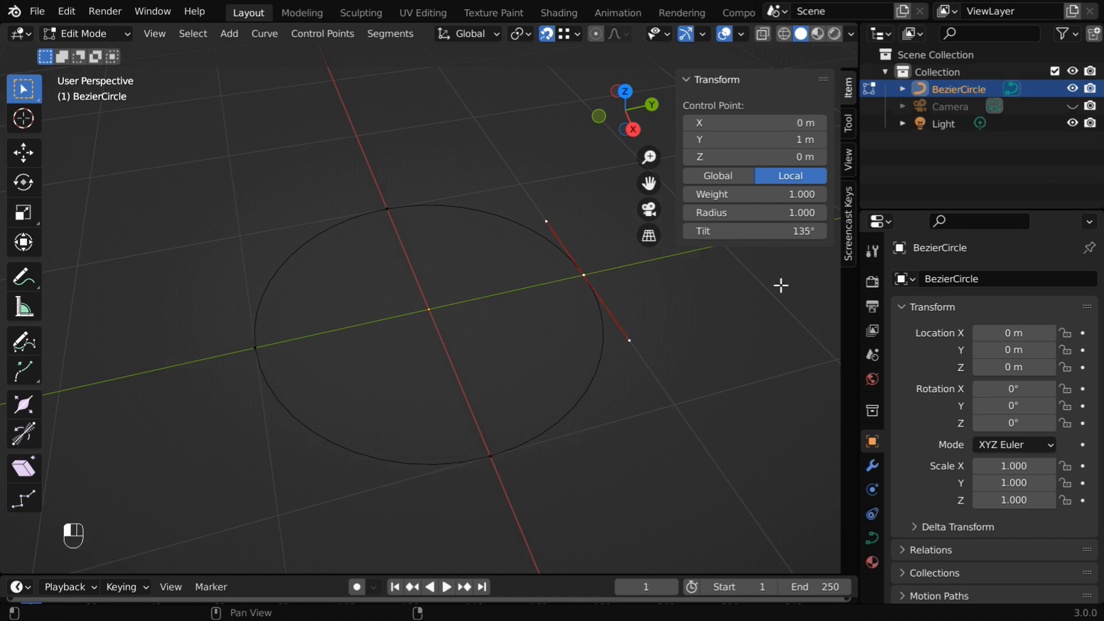
left_click(386, 209)
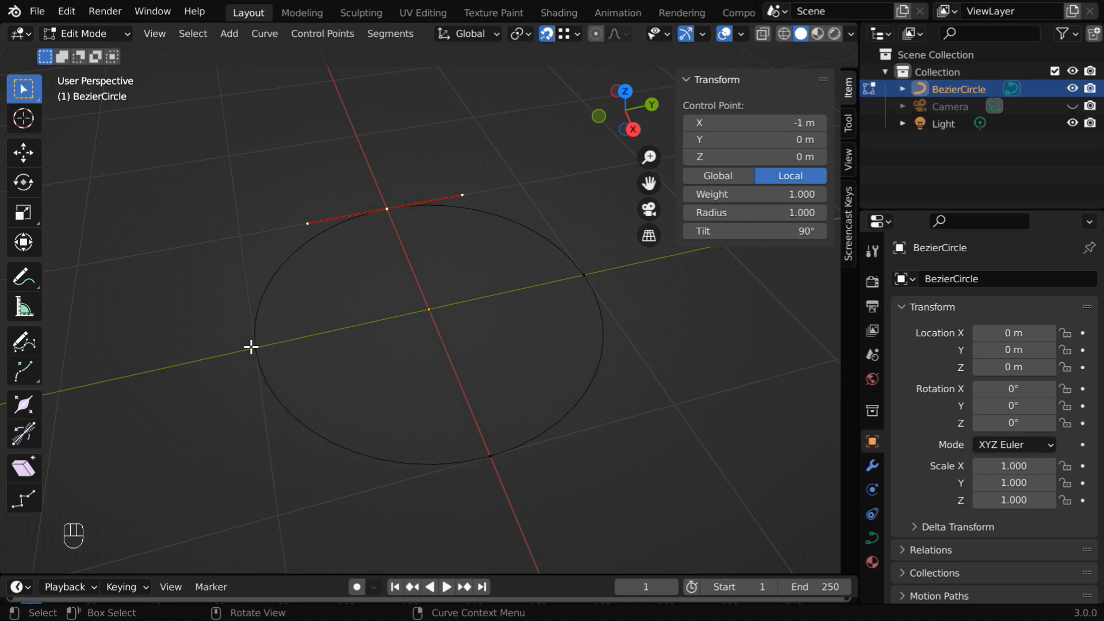
double_click(753, 231)
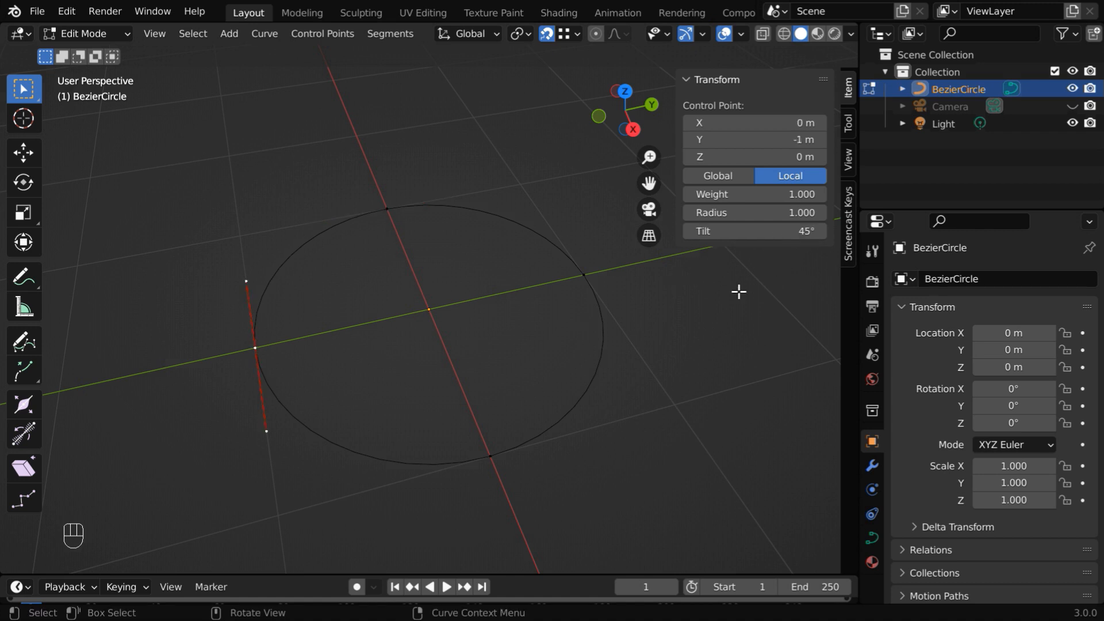
key("n")
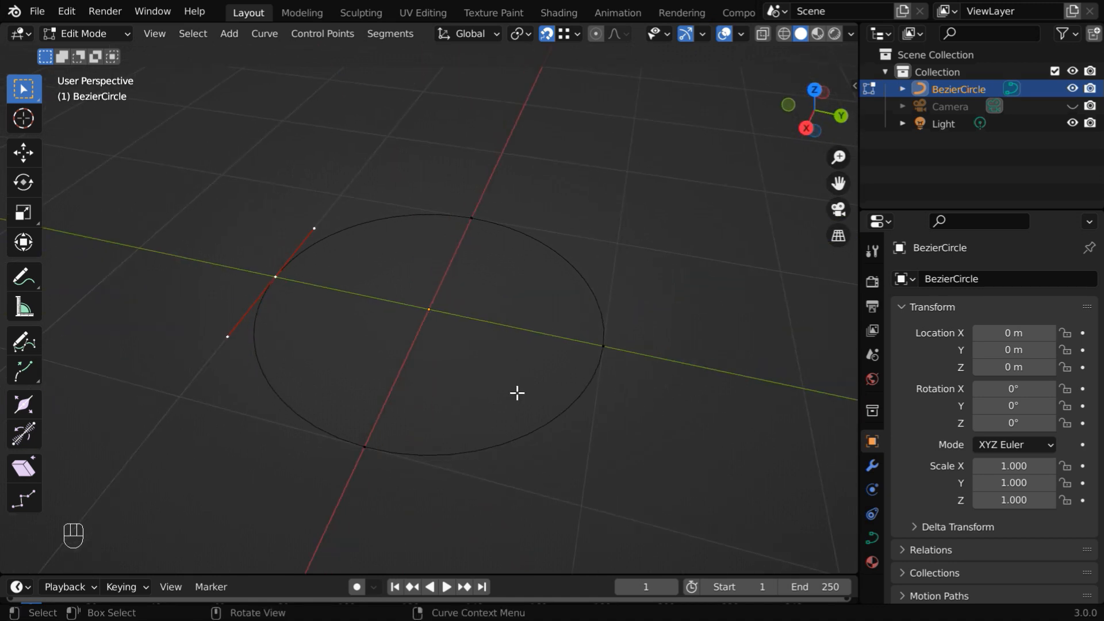
Return to Object Mode and set the curve's Geometry Extrude to 0.3 m
left_click(81, 33)
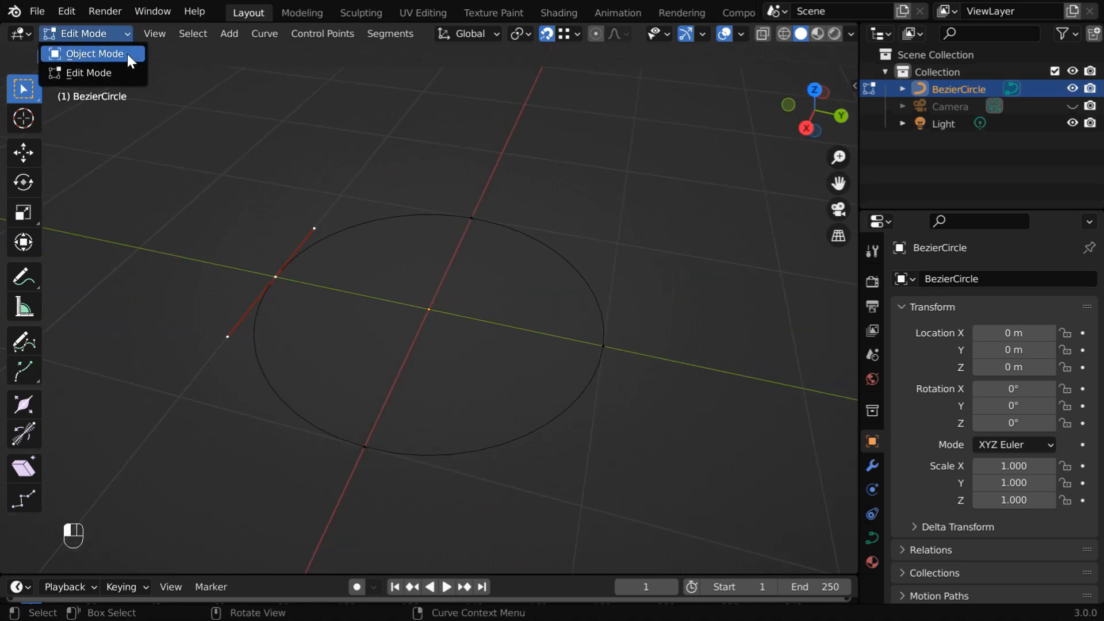
left_click(94, 53)
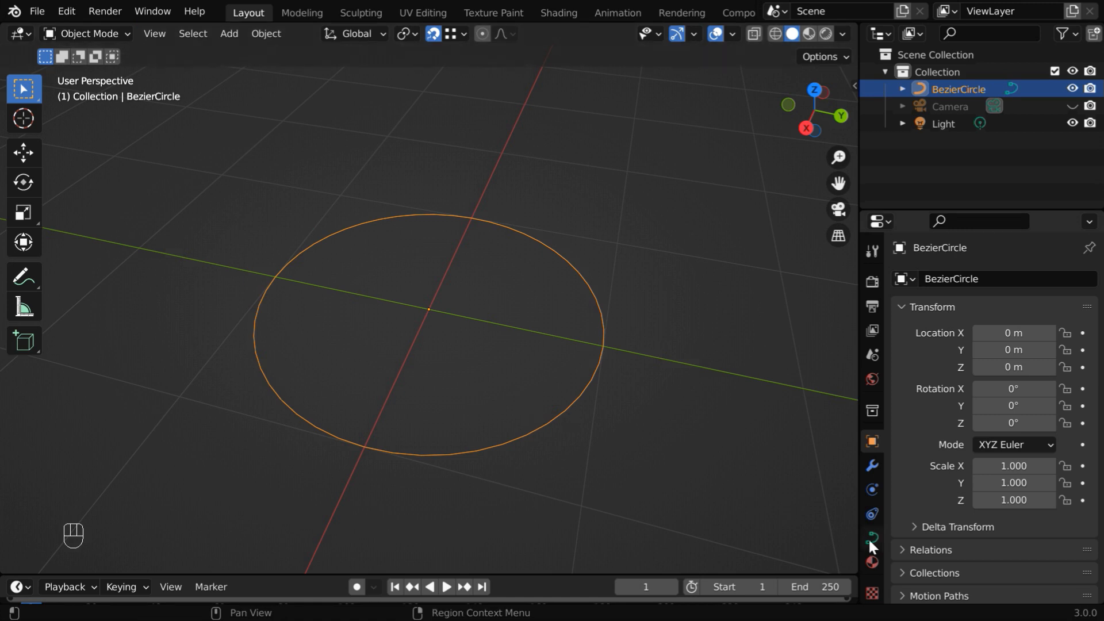
left_click(872, 539)
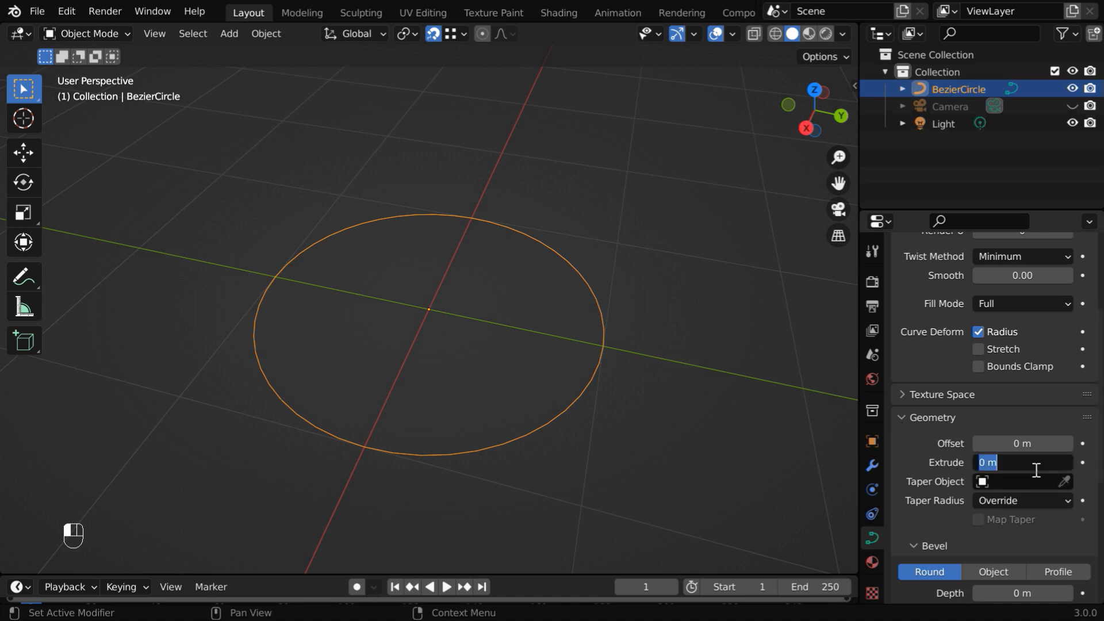
type("0.3")
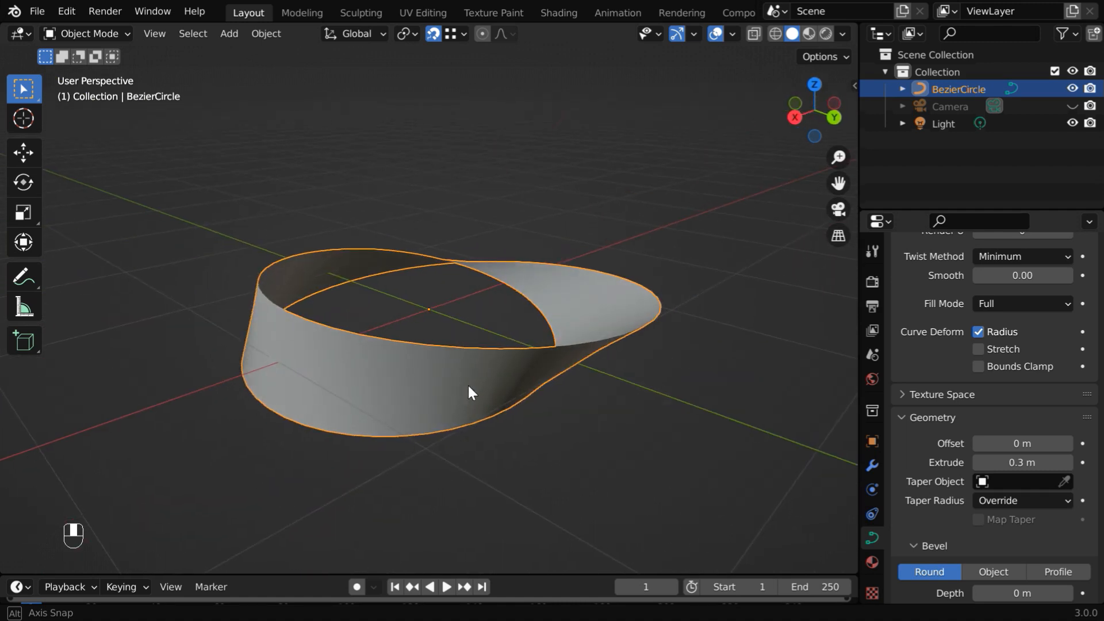
Set the curve's Bevel Depth to 0.01 m
scroll("down", 3)
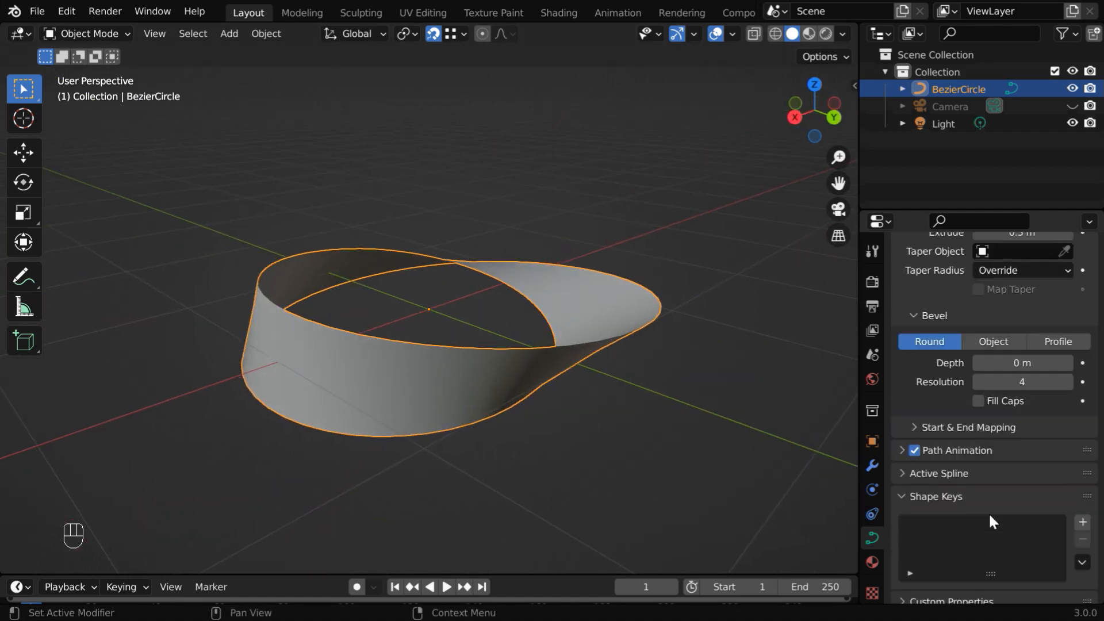
double_click(1022, 363)
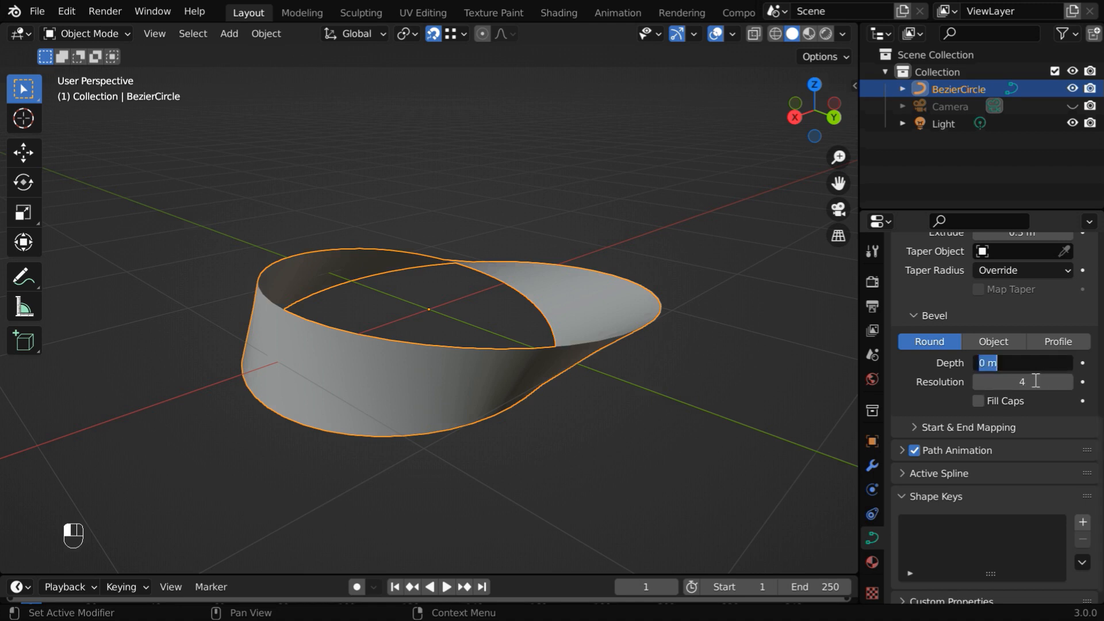
left_click(1022, 363)
type(".01")
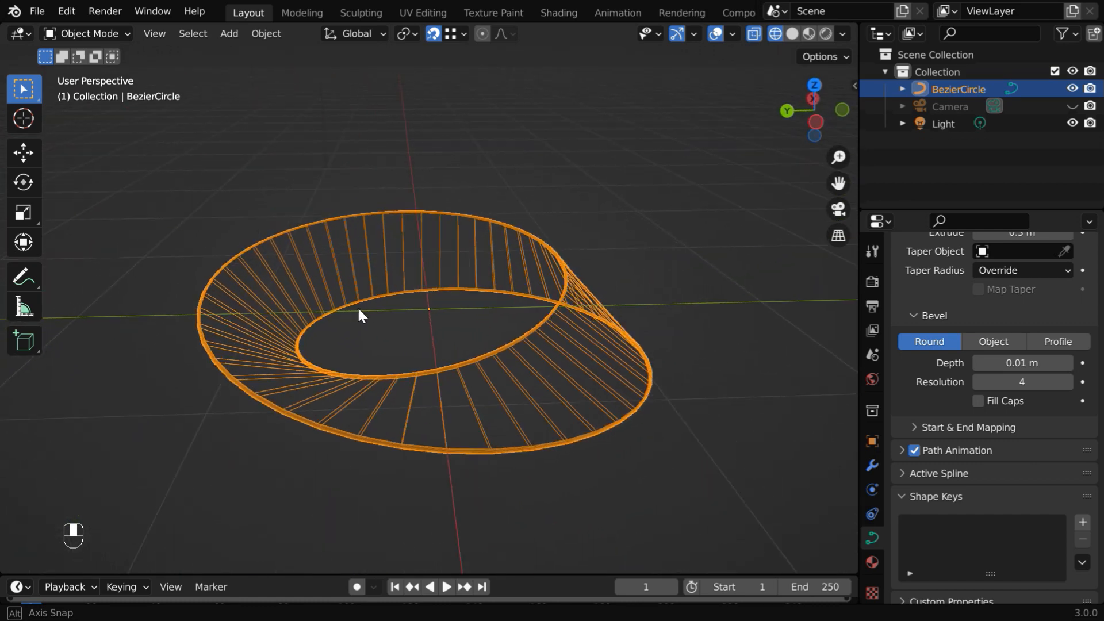
Switch to Material Preview and add a new material with a Checker Texture base colour at scale 7.7
left_click(791, 33)
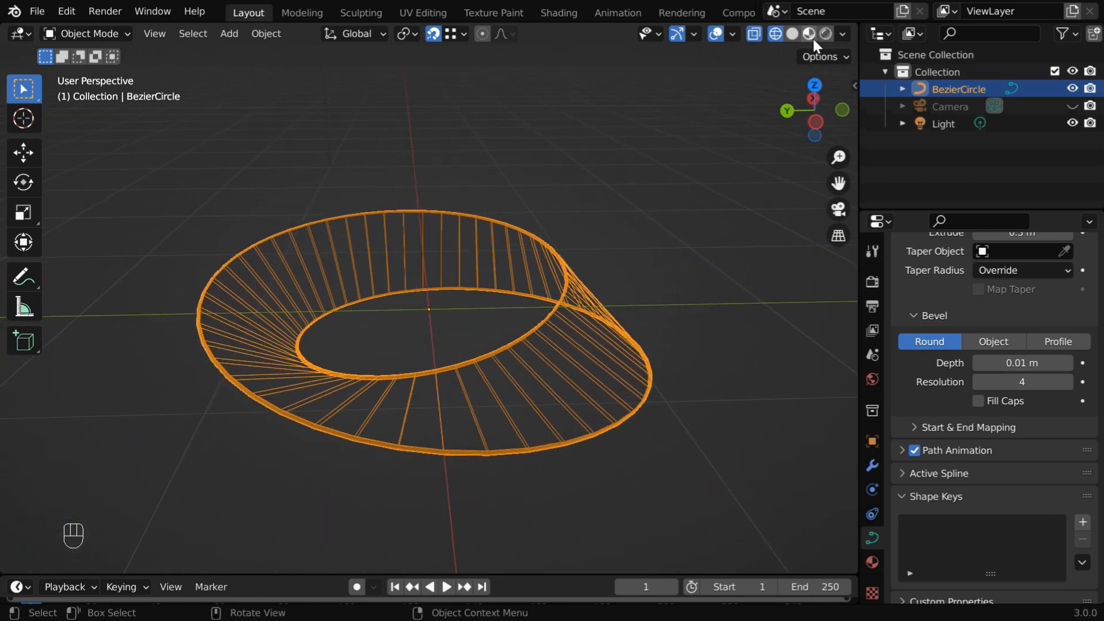
left_click(807, 33)
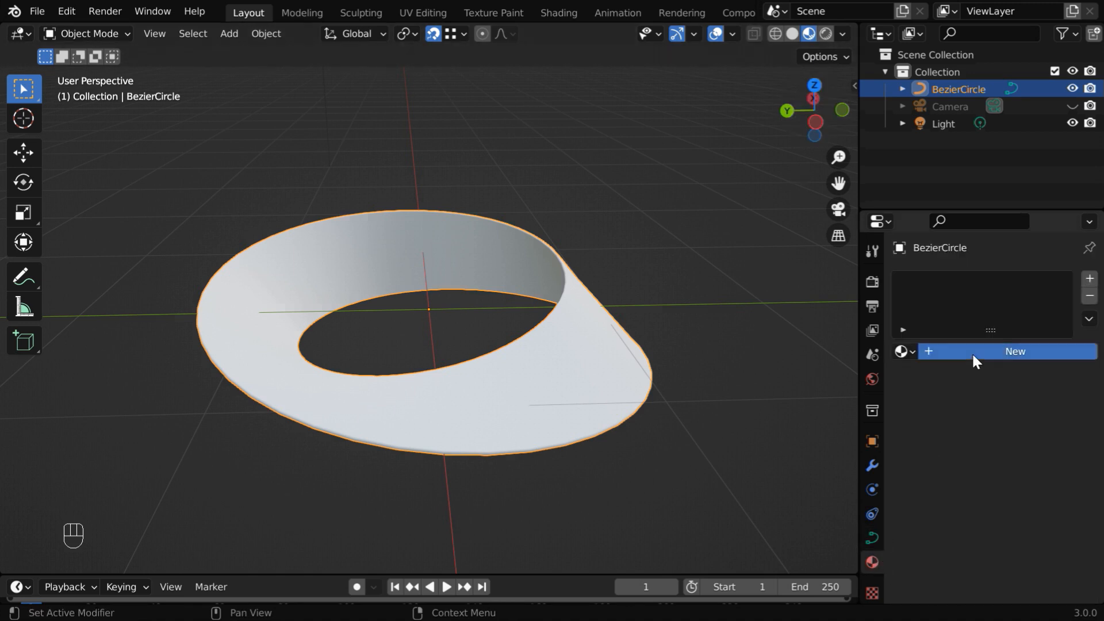
left_click(1014, 351)
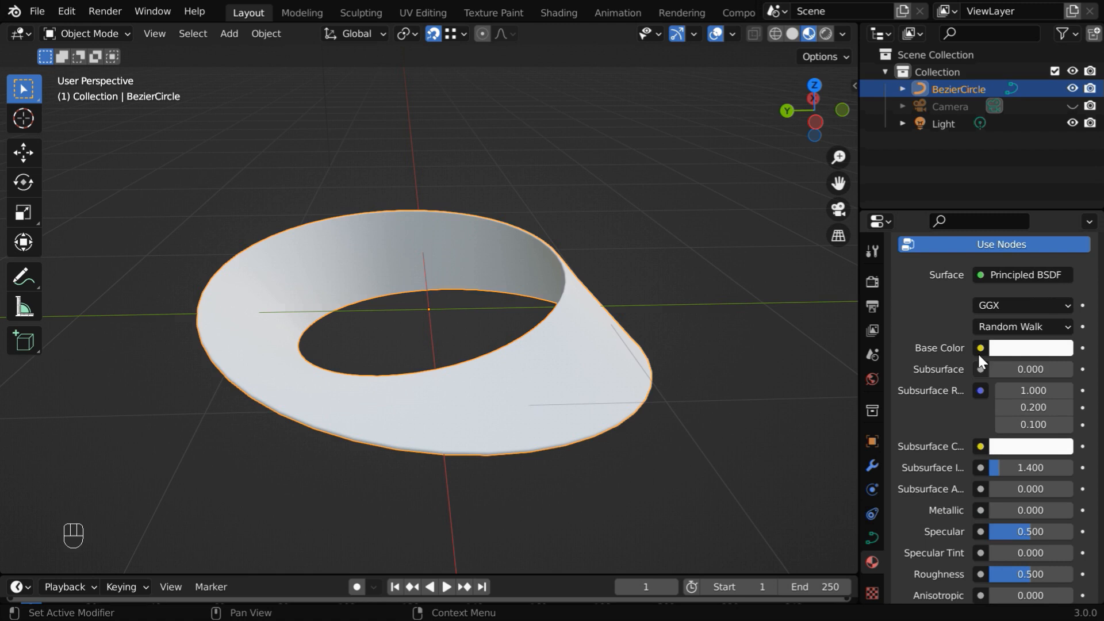
left_click(979, 348)
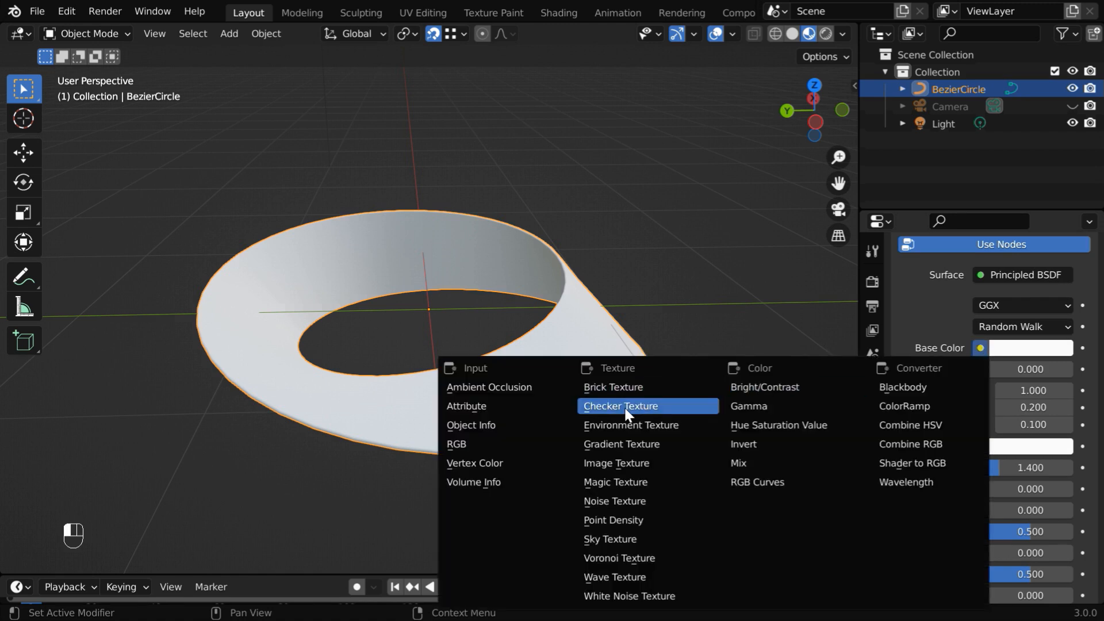
left_click(620, 406)
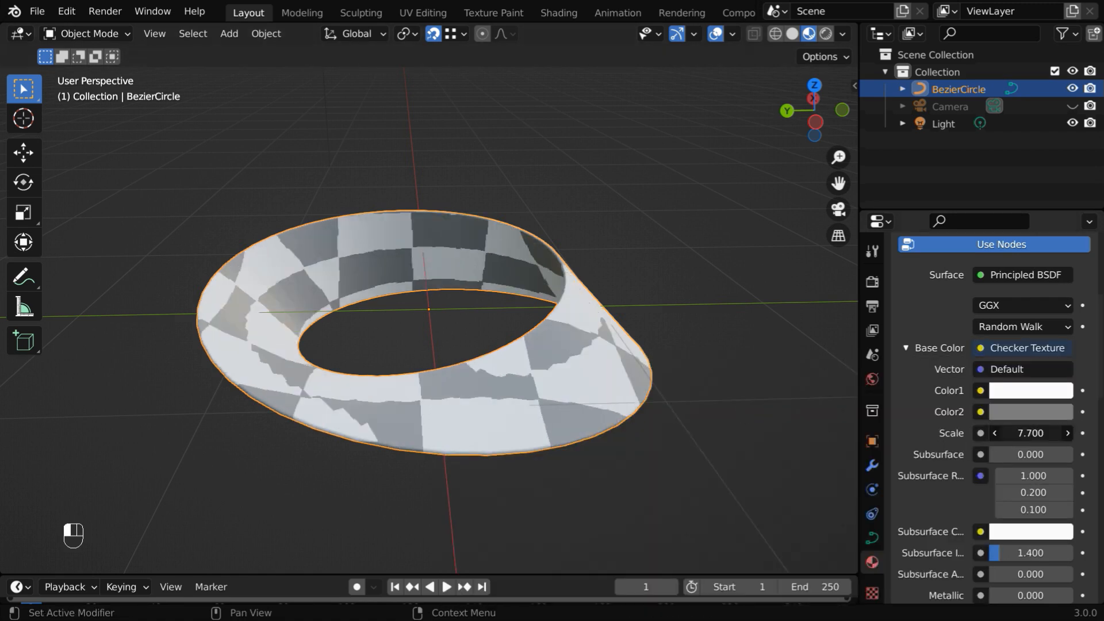